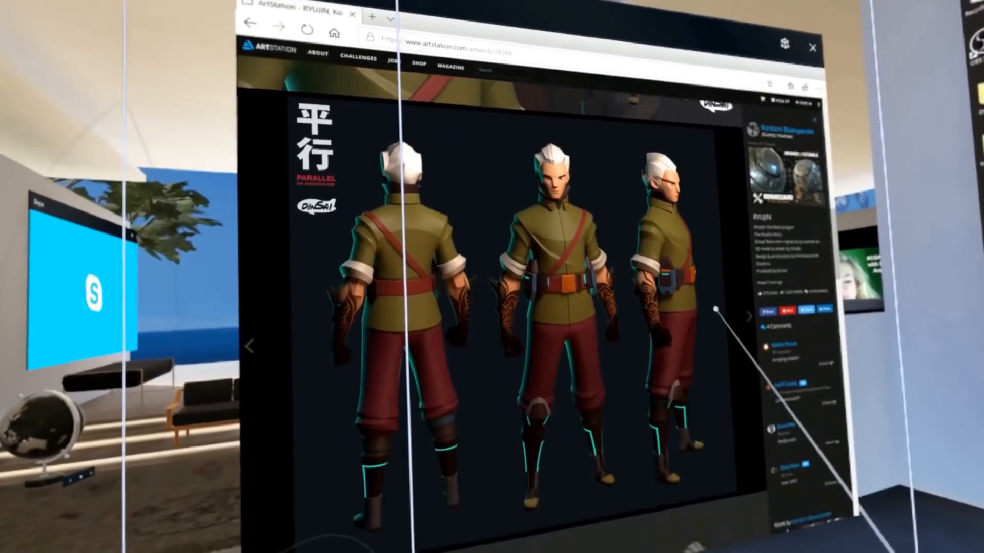
# Scroll down the ArtStation character page to the grey sculpt and wireframe renders.
pyautogui.scroll(-3)
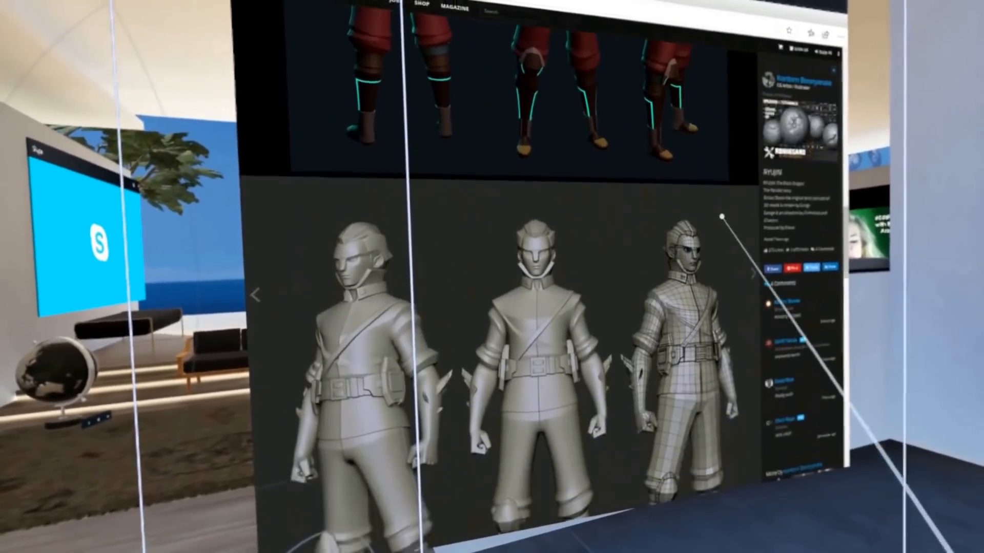
pyautogui.scroll(-3)
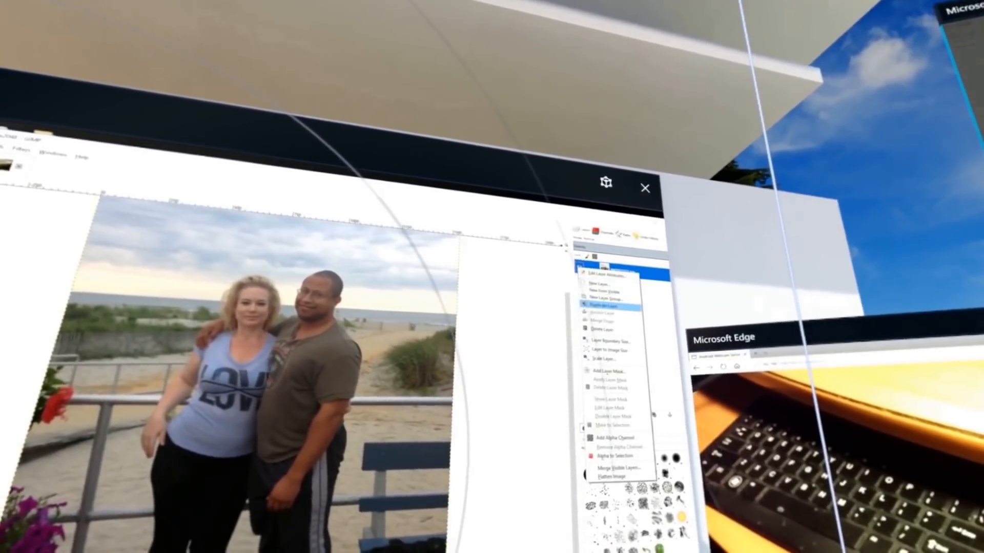
# Right-click the boardwalk photo's layer in GIMP's Layers panel to show layer options.
pyautogui.click(606, 307)
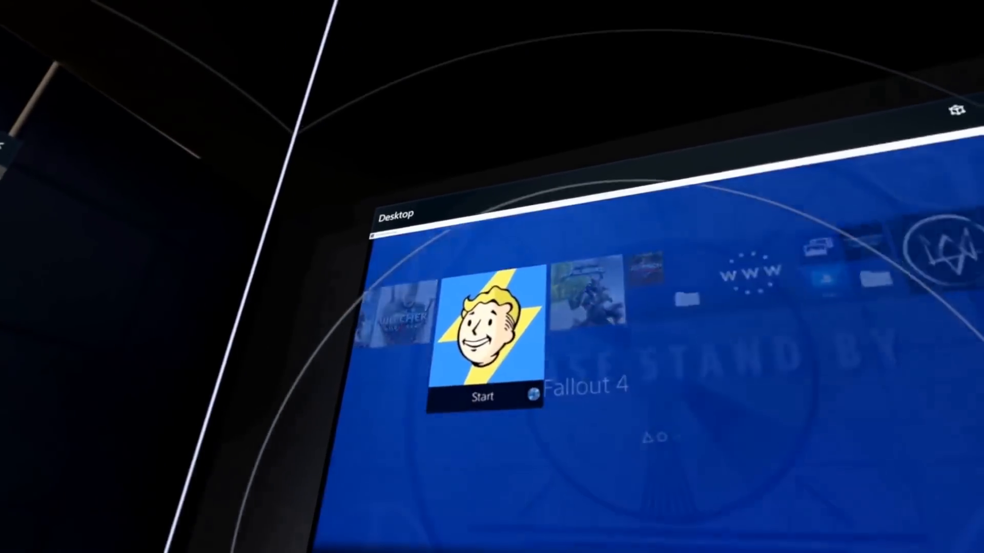
# Launch Fallout 4 from the PS4 Remote Play home screen tile.
pyautogui.click(483, 397)
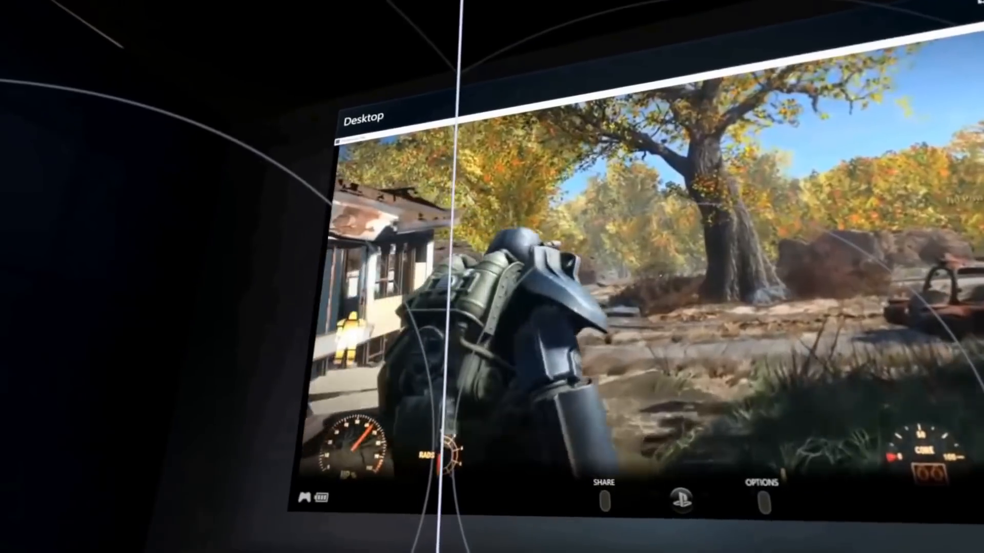